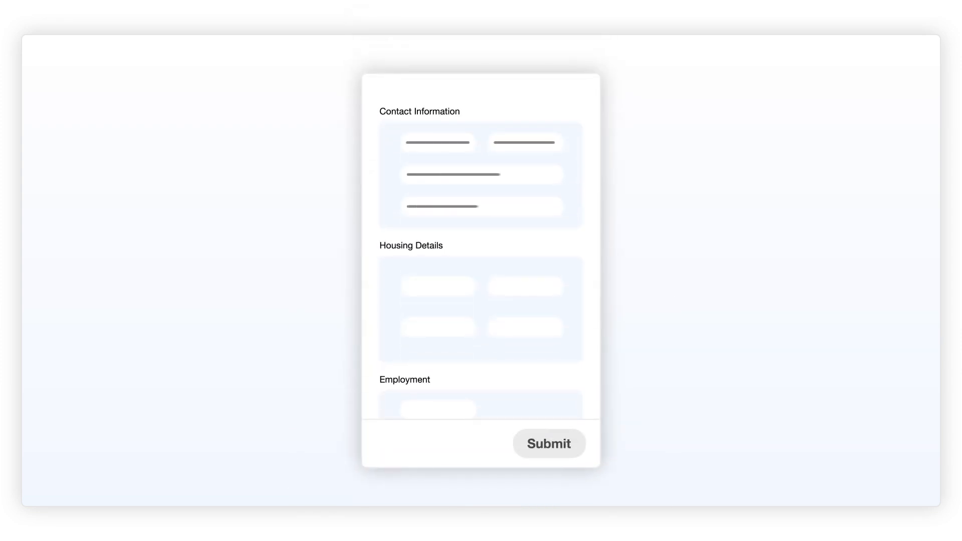
# - Review the filled application, agree to both terms and submit it for a JCB Payment Call
pyautogui.scroll(-3)
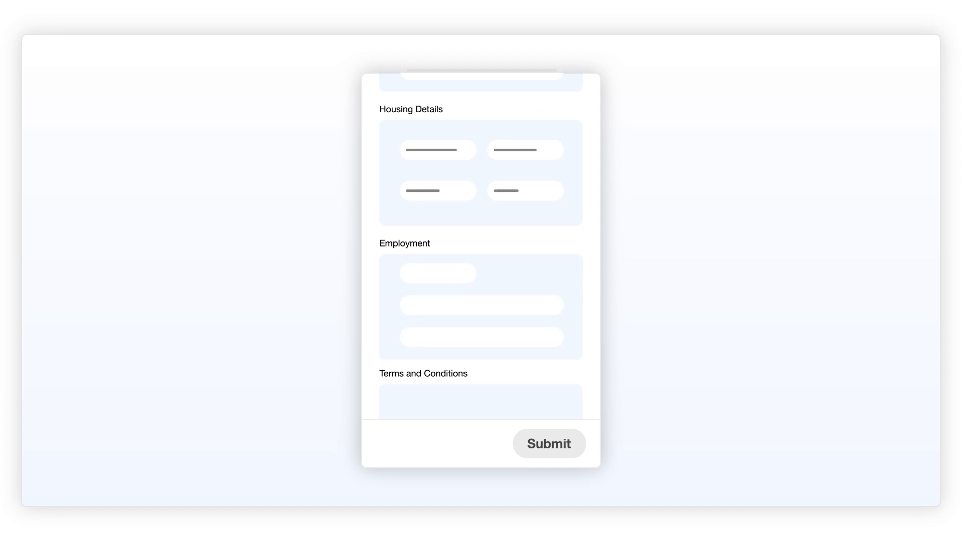
pyautogui.scroll(-3)
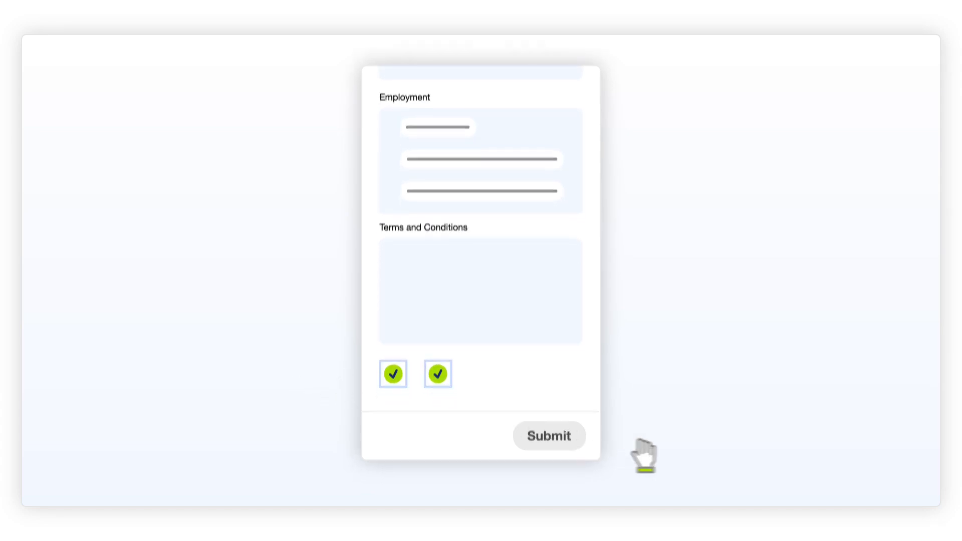
pyautogui.click(549, 436)
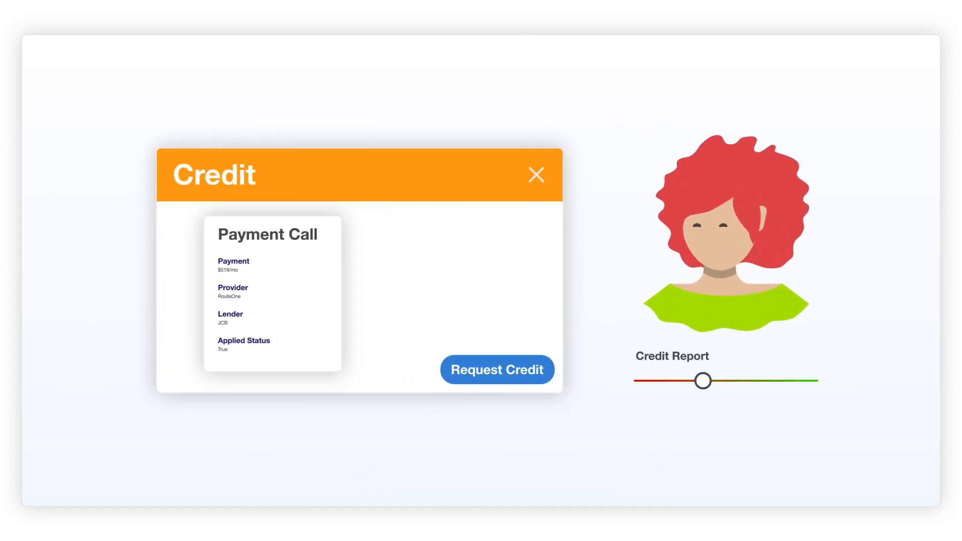
# - Request credit from the Credit panel, returning an approval of up to $518 per month by JCB
pyautogui.click(497, 368)
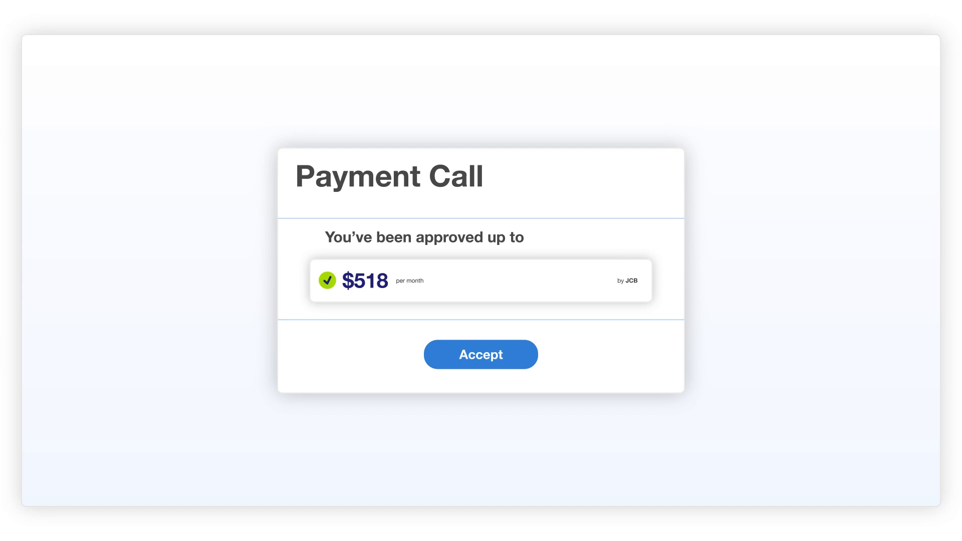
# - Accept the $518 per month JCB approval so a matching vehicle payment card appears
pyautogui.click(481, 355)
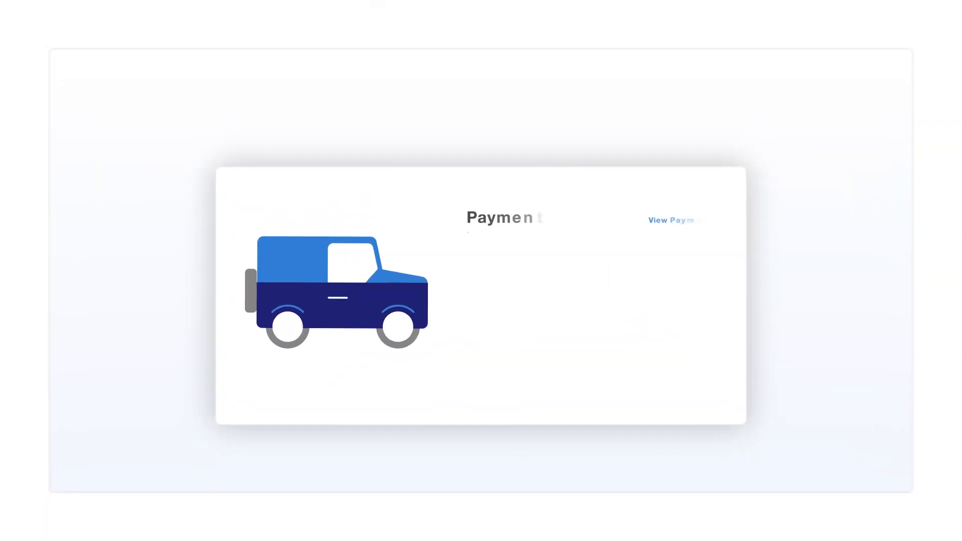